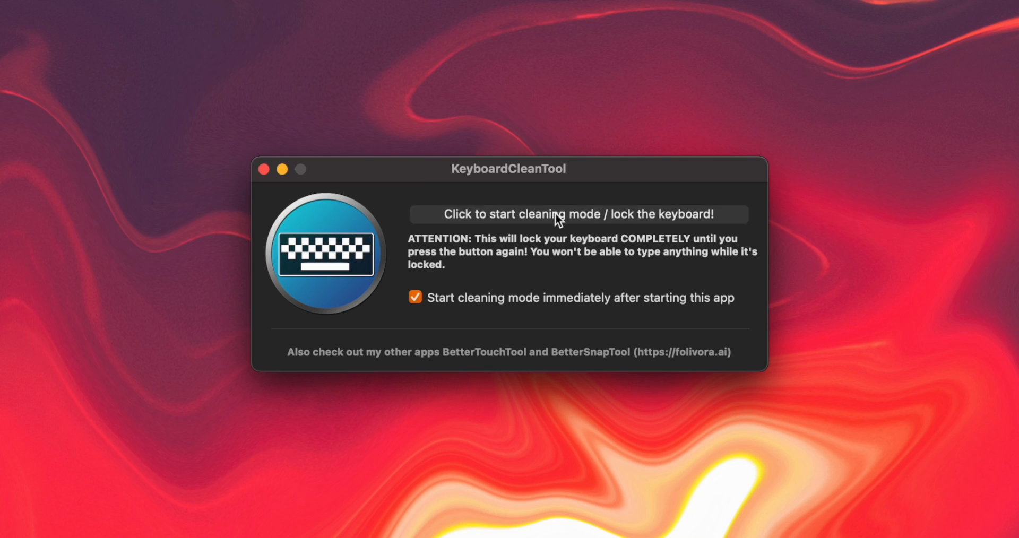
- Lock the keyboard in KeyboardCleanTool, then download the Instagram iPad video in PullTube at 1080p
click(579, 214)
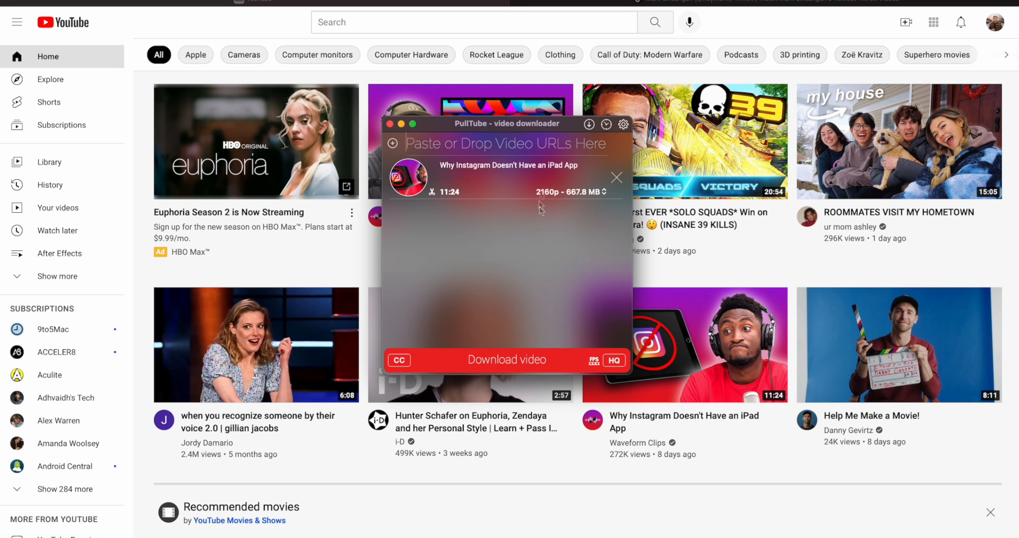
click(579, 193)
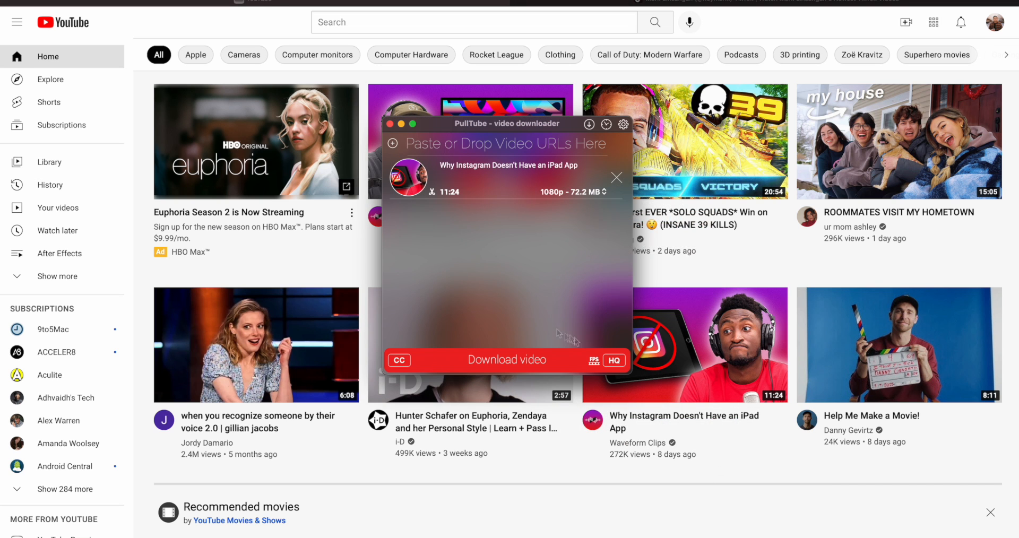
click(617, 177)
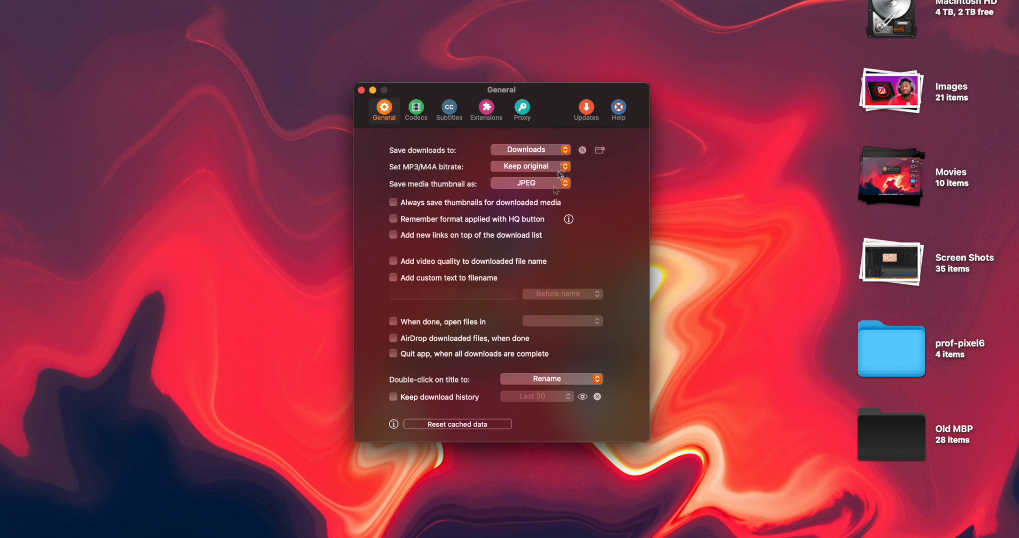
mouse_move(403, 331)
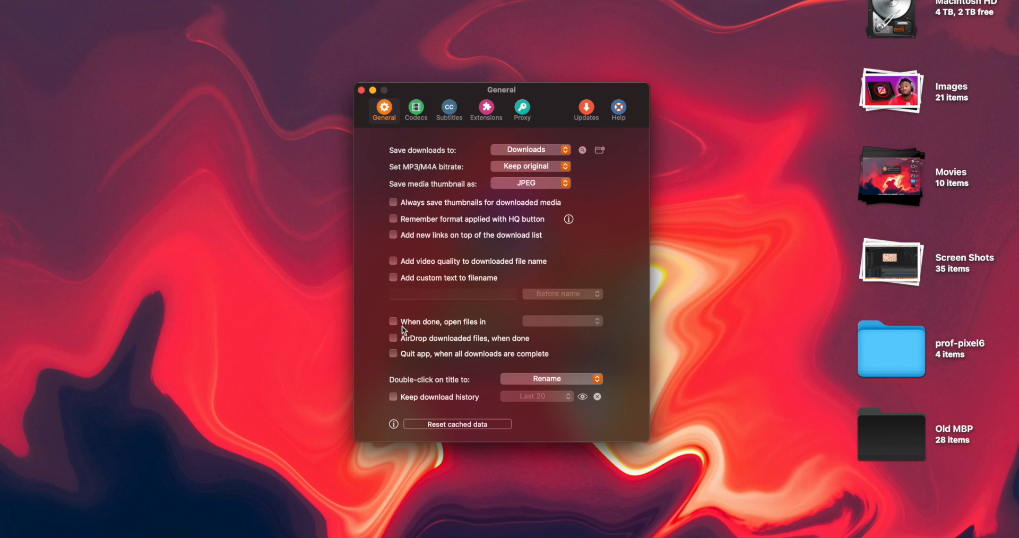
- Review PullTube's Codecs conversion and browser Extensions preference tabs during the download
click(415, 106)
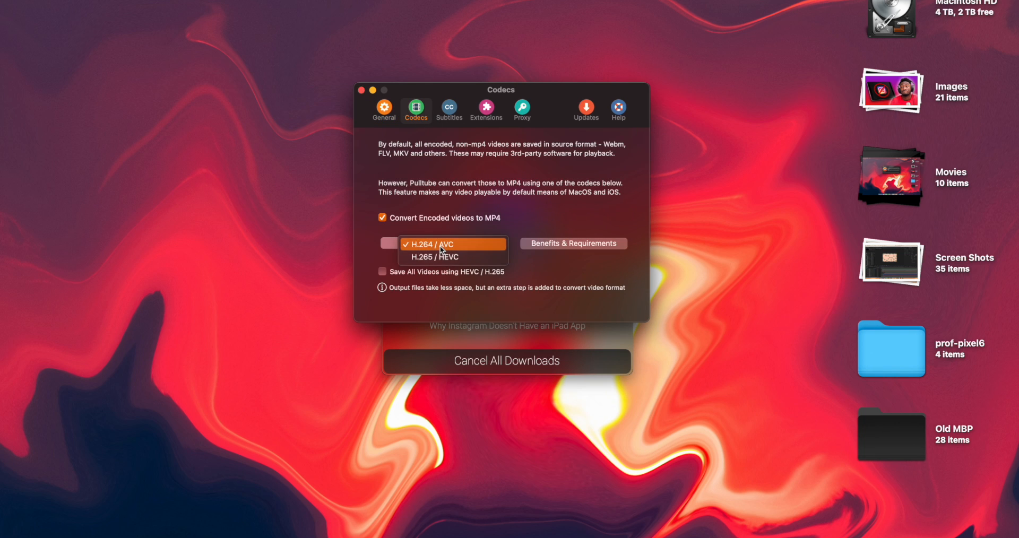
click(485, 107)
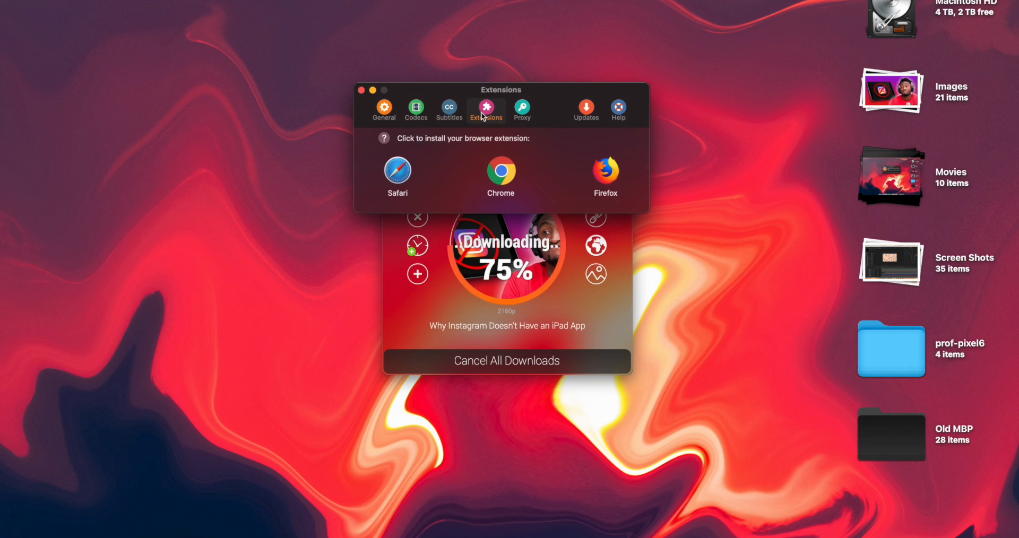
click(584, 107)
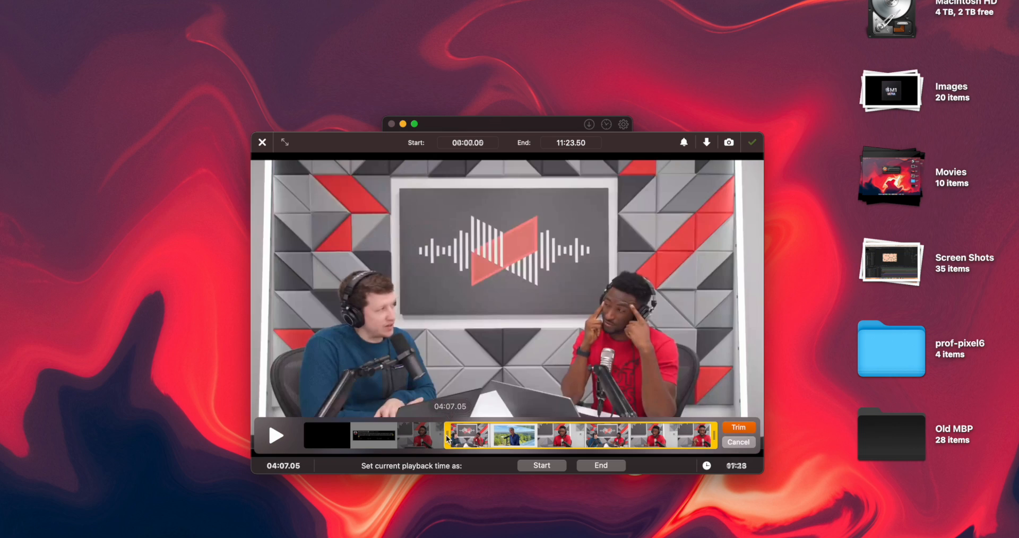
- Jump the downloaded video's trim-editor playback to about 04:25 using a timeline thumbnail
click(458, 436)
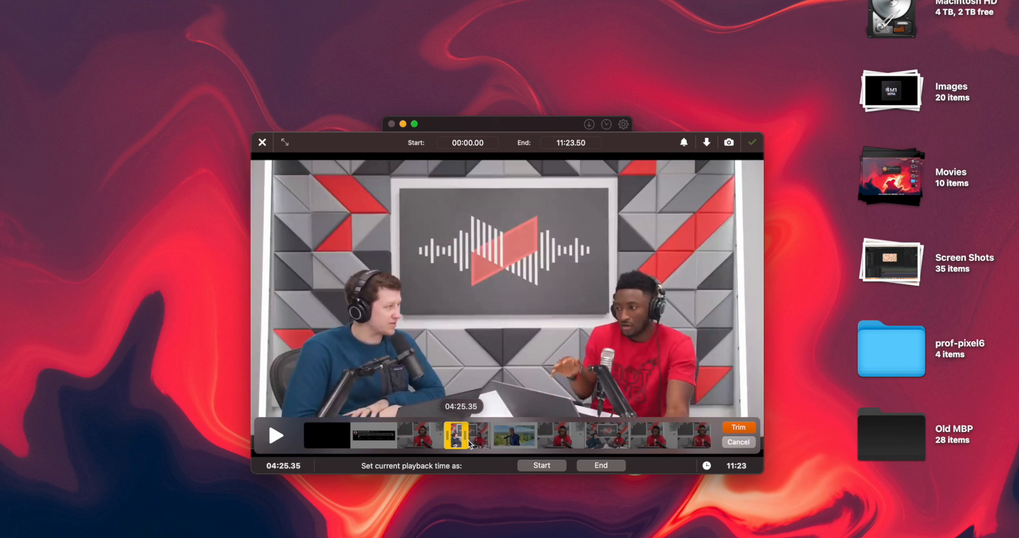